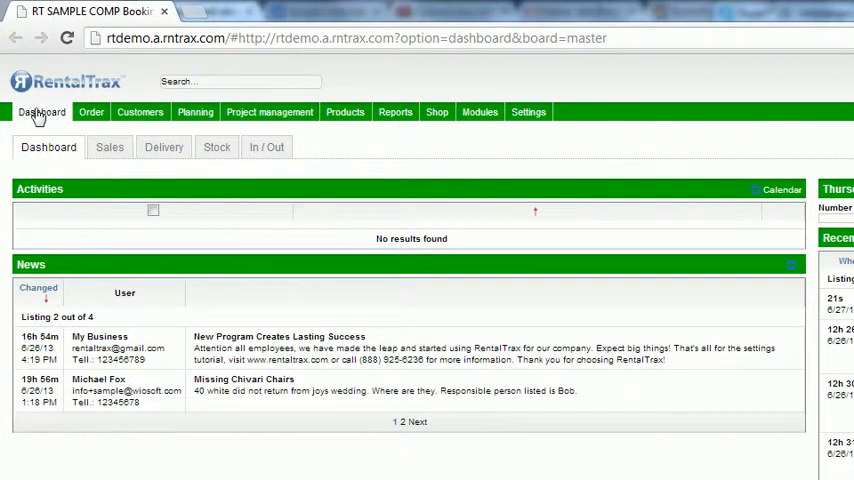
Browse the Planning and Reports menus on the dashboard toolbar.
{"action": "left_click", "coordinate": [140, 112]}
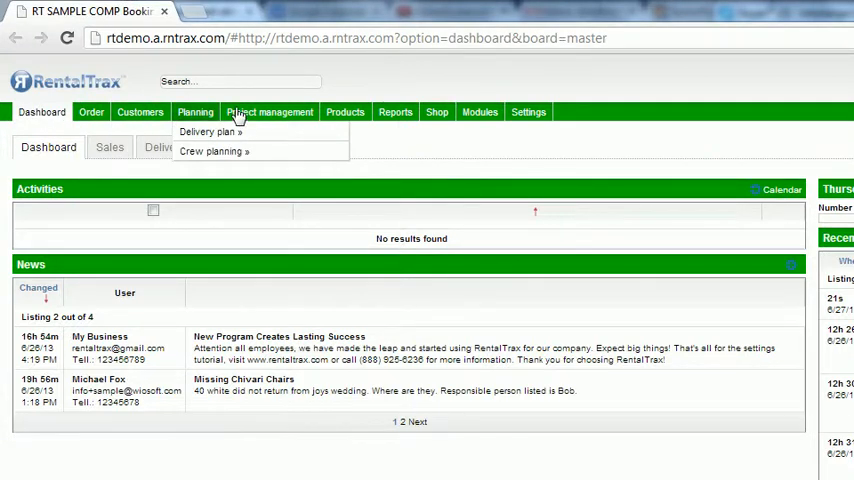
{"action": "left_click", "coordinate": [396, 112]}
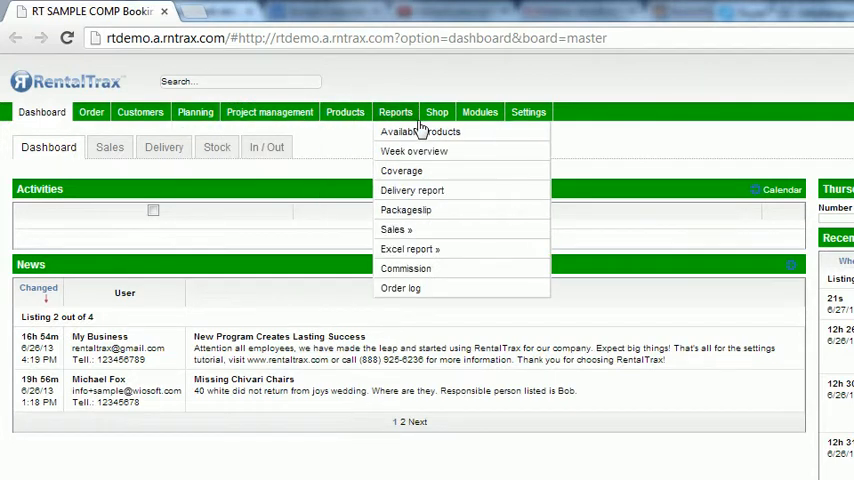
{"action": "left_click", "coordinate": [528, 112]}
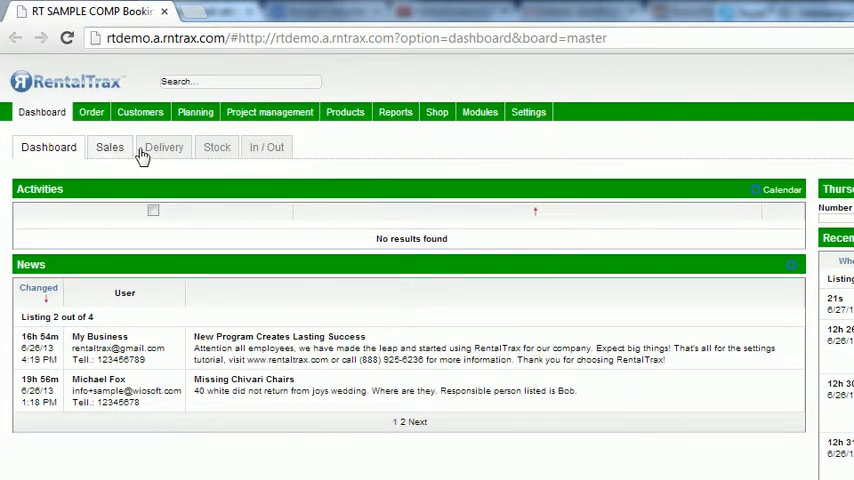
{"action": "mouse_move", "coordinate": [114, 148]}
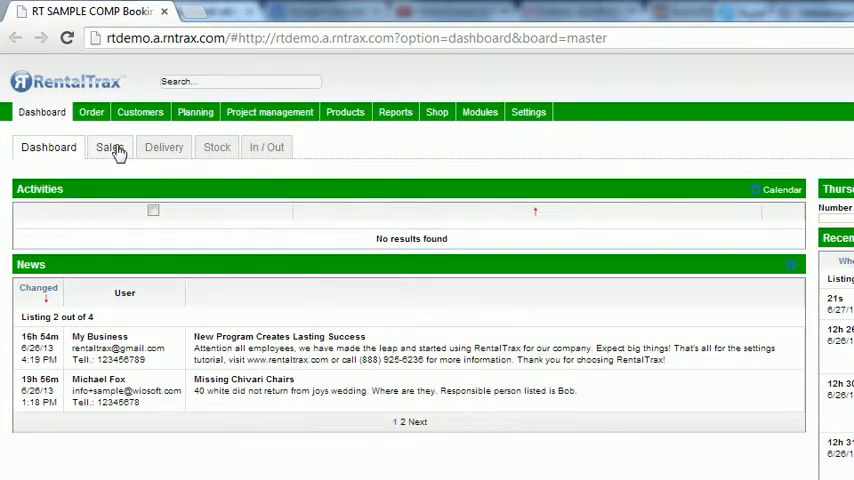
{"action": "mouse_move", "coordinate": [212, 156]}
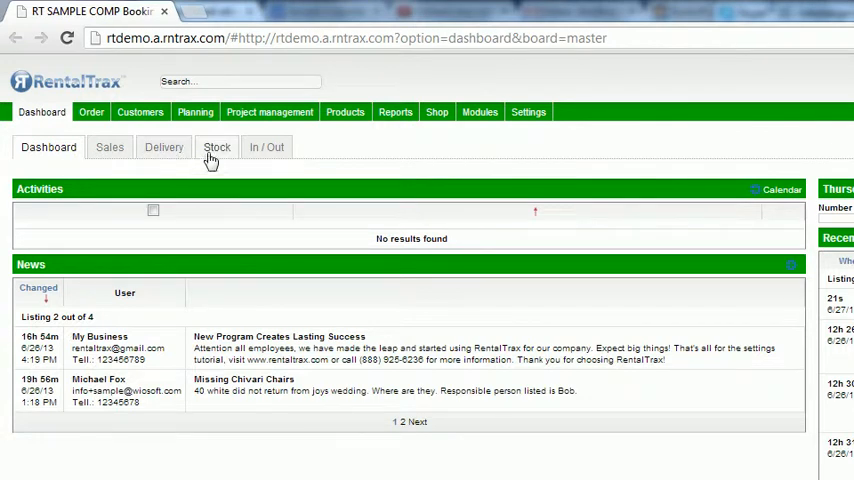
{"action": "mouse_move", "coordinate": [268, 160]}
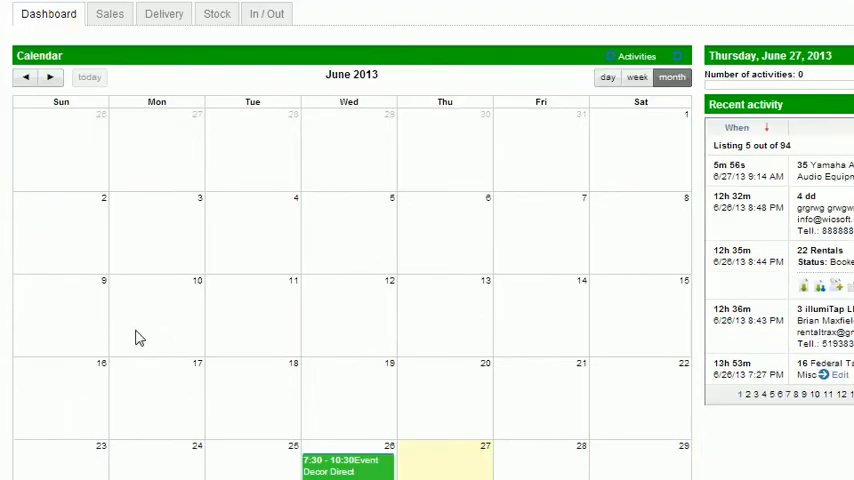
View the June 2013 month calendar and reveal the June 26 booking's details (12 rentals, Booked).
{"action": "scroll", "scroll_direction": "down", "scroll_amount": 3}
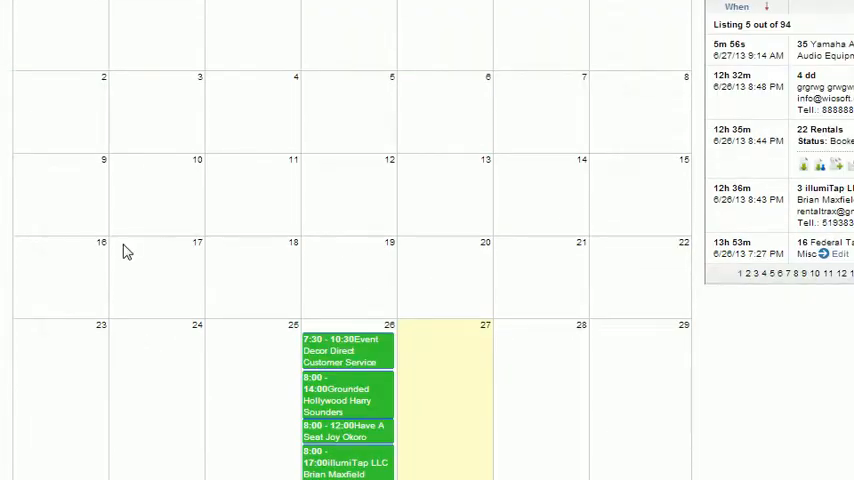
{"action": "left_click", "coordinate": [344, 344]}
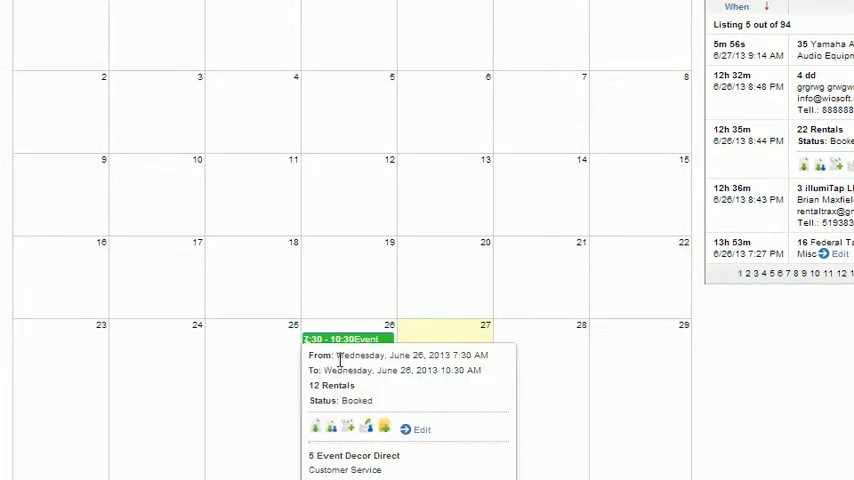
{"action": "mouse_move", "coordinate": [344, 340]}
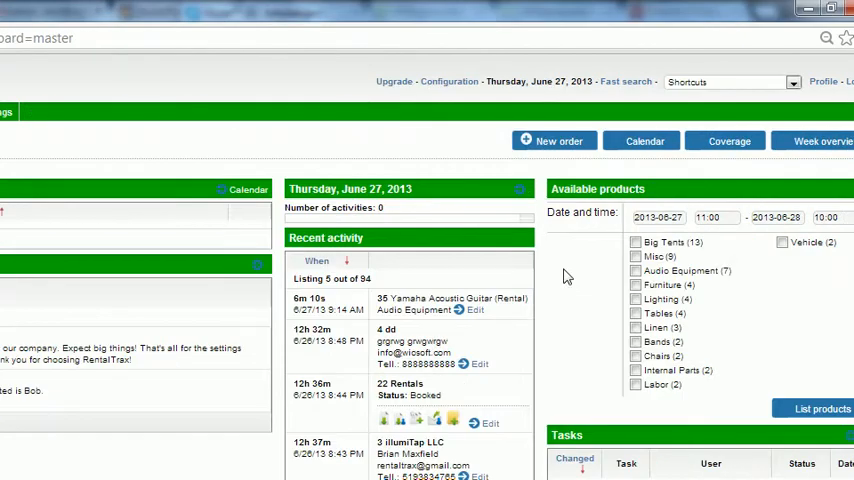
{"action": "mouse_move", "coordinate": [454, 196]}
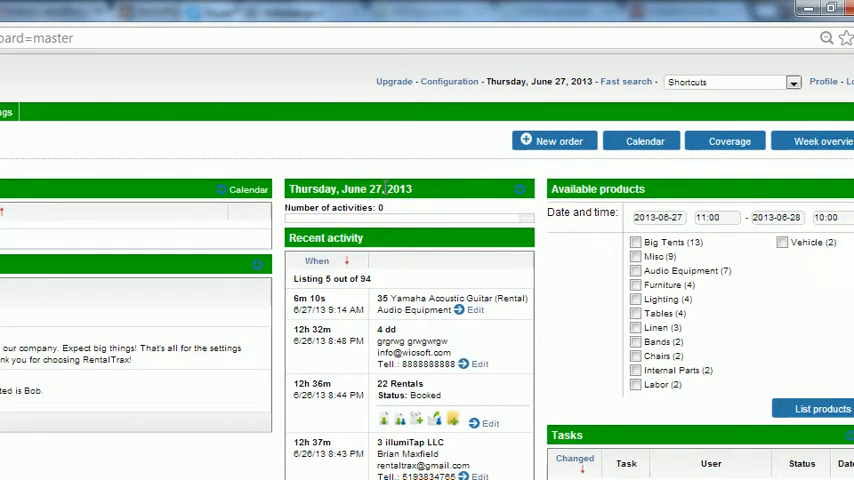
{"action": "mouse_move", "coordinate": [428, 212]}
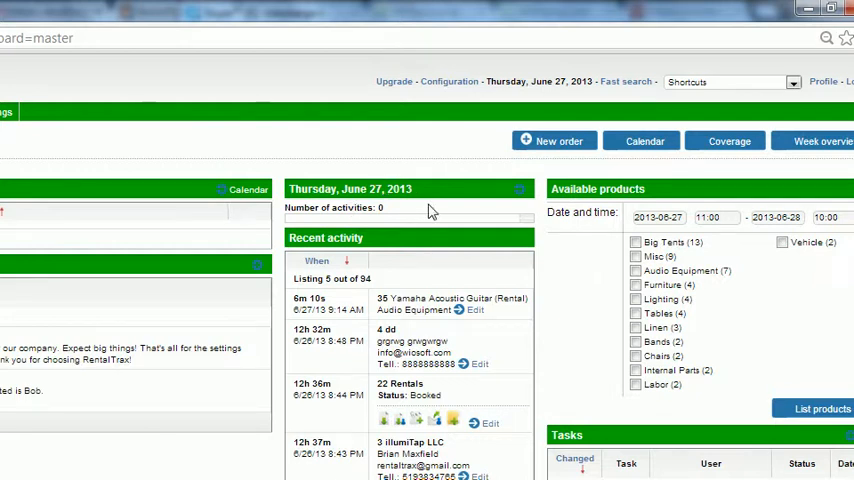
{"action": "mouse_move", "coordinate": [384, 210]}
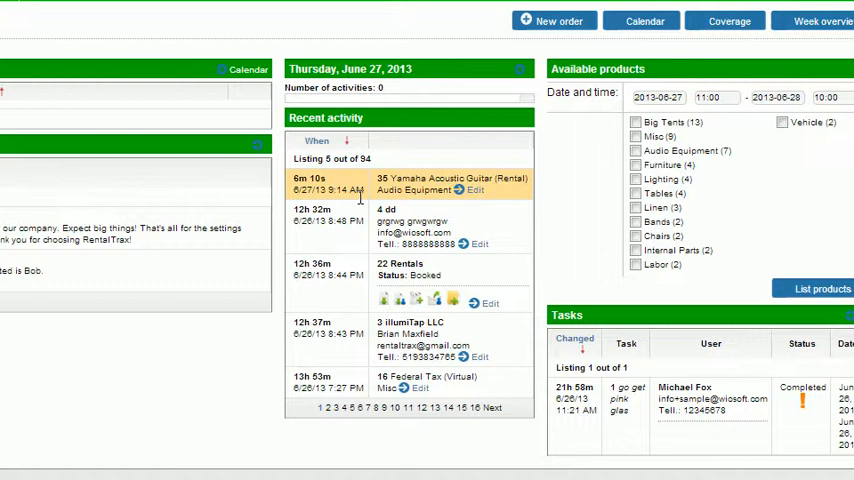
{"action": "scroll", "scroll_direction": "down", "scroll_amount": 3}
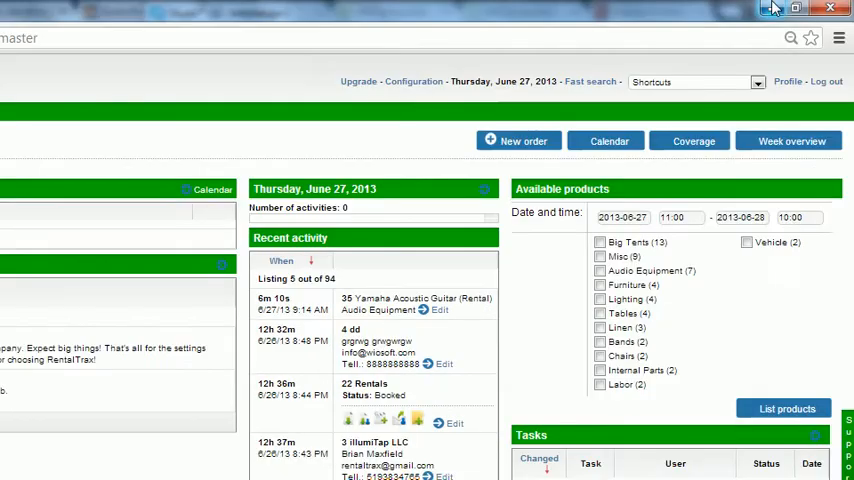
{"action": "mouse_move", "coordinate": [372, 108]}
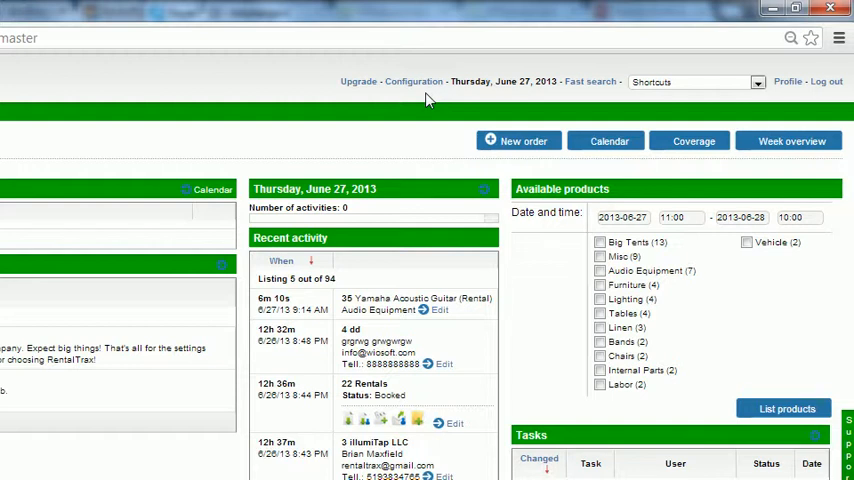
{"action": "mouse_move", "coordinate": [510, 80]}
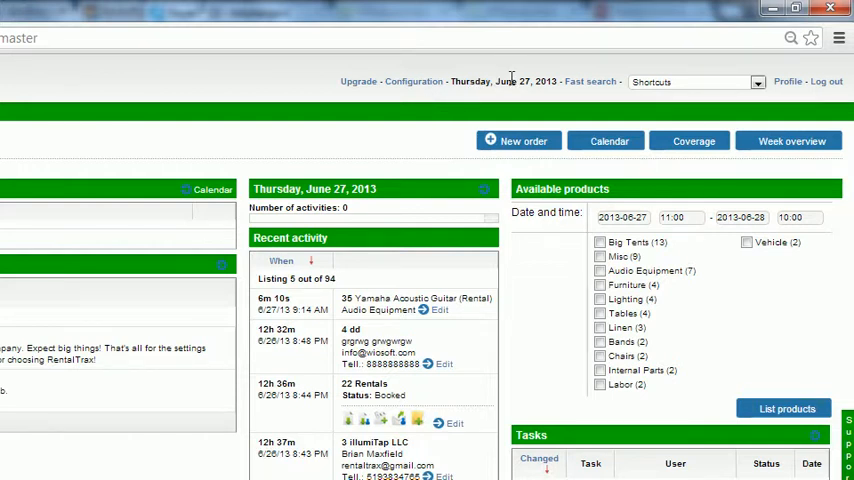
{"action": "mouse_move", "coordinate": [628, 90]}
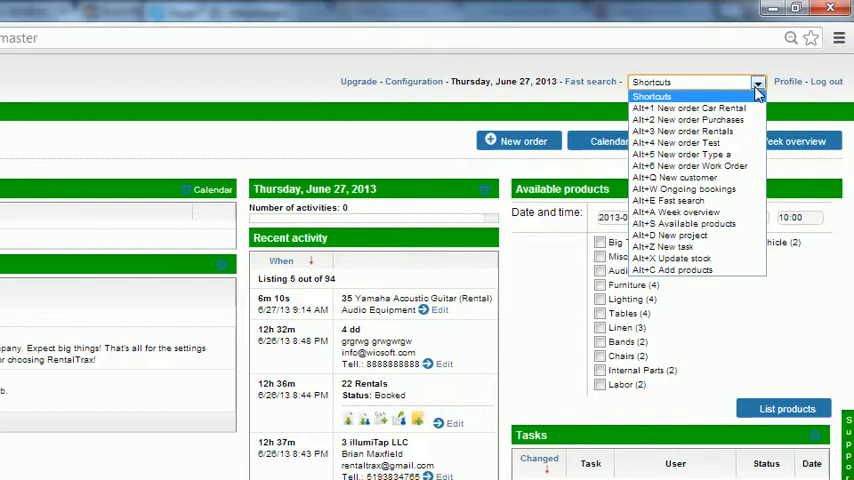
{"action": "left_click", "coordinate": [756, 82]}
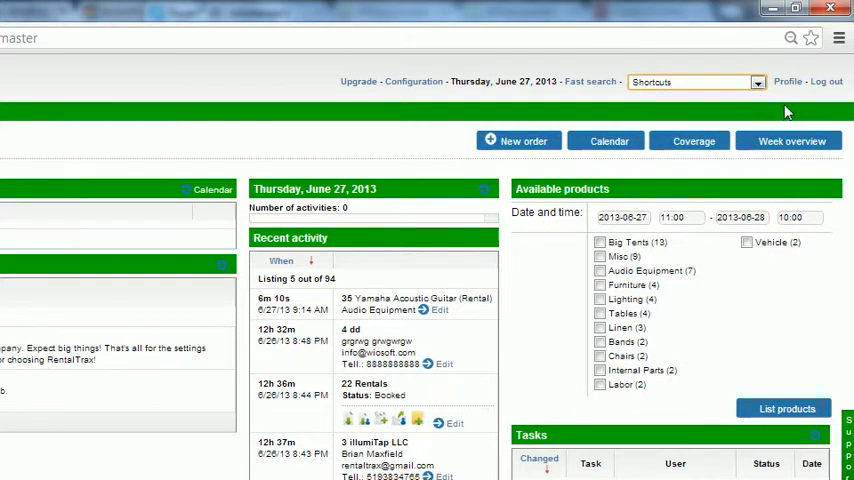
{"action": "mouse_move", "coordinate": [790, 92]}
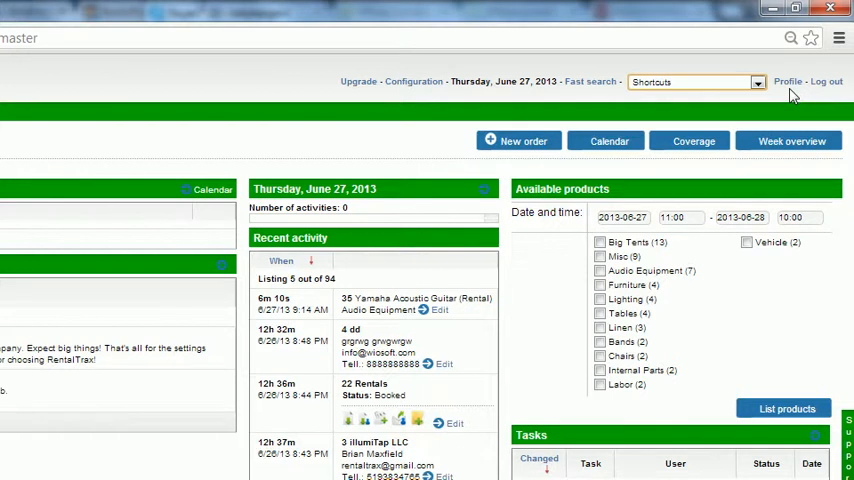
{"action": "mouse_move", "coordinate": [838, 88]}
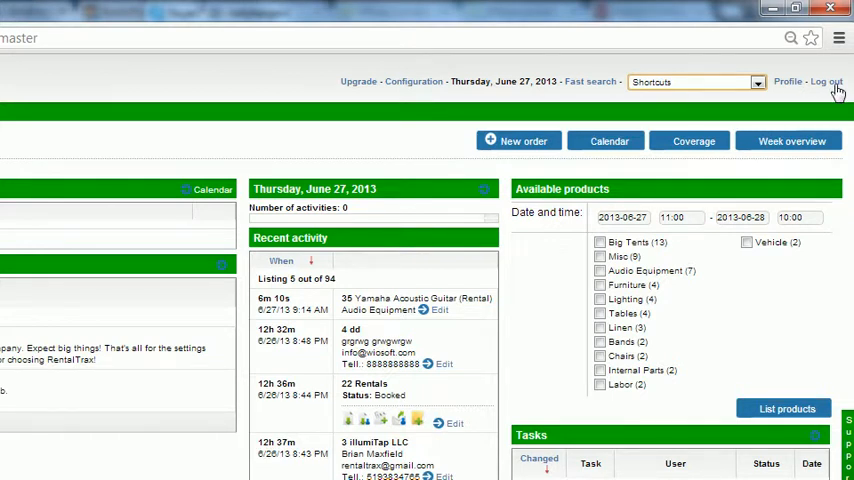
{"action": "mouse_move", "coordinate": [530, 158]}
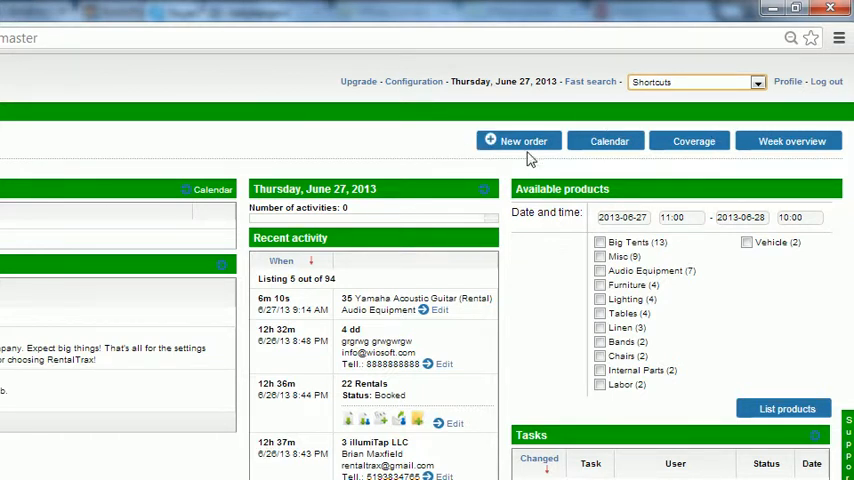
{"action": "mouse_move", "coordinate": [636, 204]}
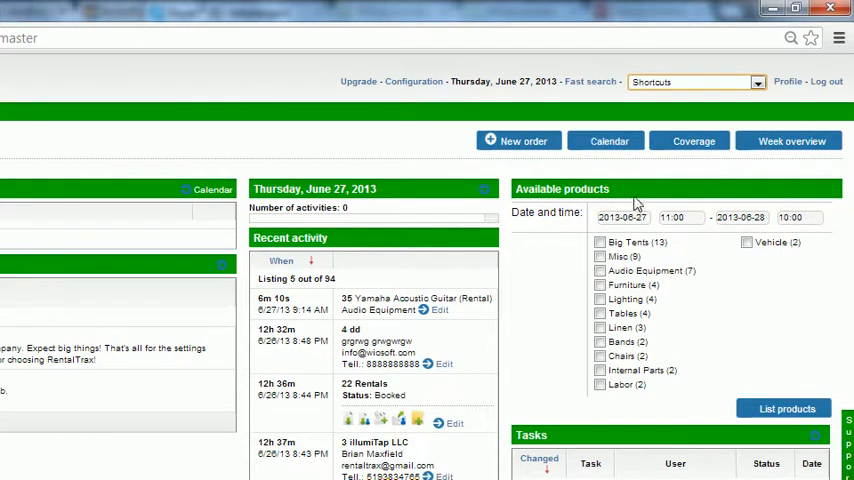
{"action": "mouse_move", "coordinate": [716, 184]}
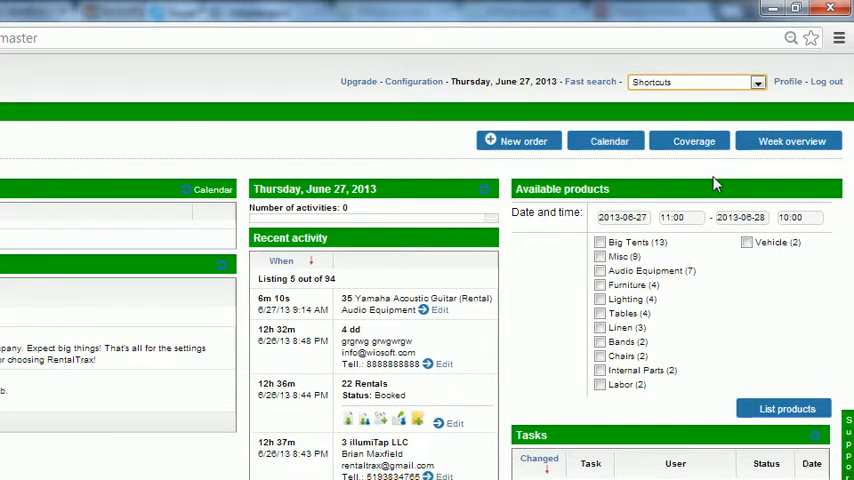
{"action": "mouse_move", "coordinate": [520, 188]}
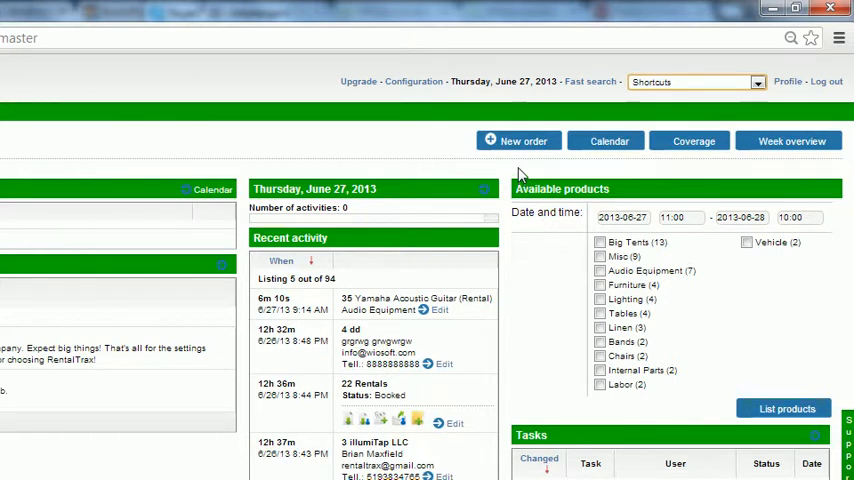
{"action": "mouse_move", "coordinate": [626, 160]}
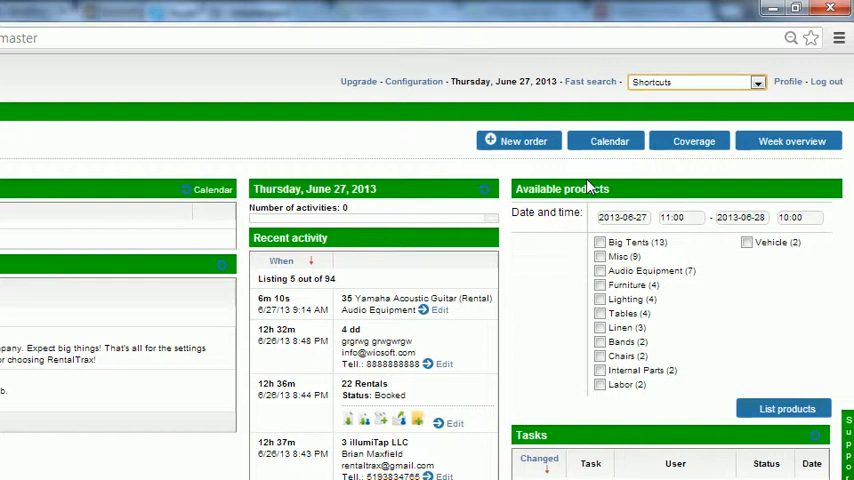
{"action": "mouse_move", "coordinate": [696, 172]}
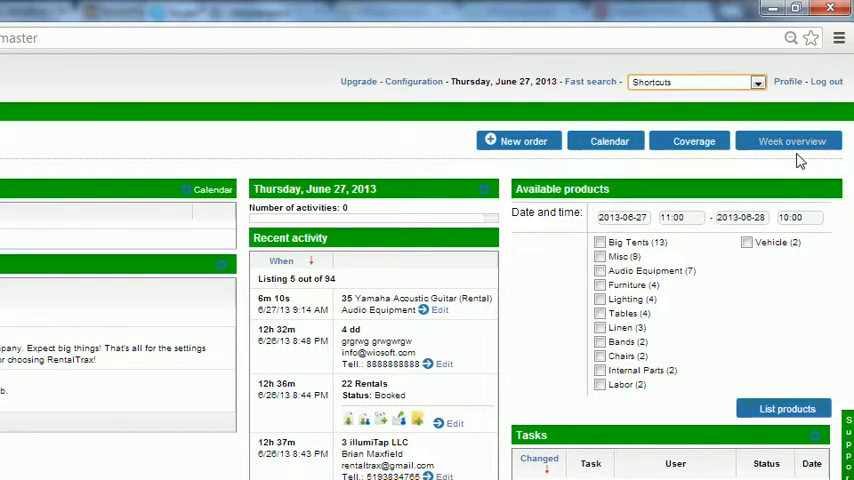
{"action": "mouse_move", "coordinate": [576, 188]}
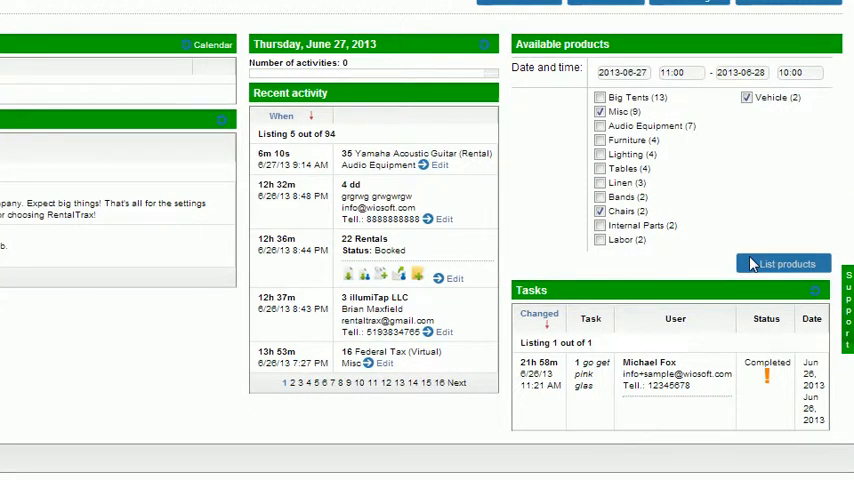
{"action": "mouse_move", "coordinate": [736, 198]}
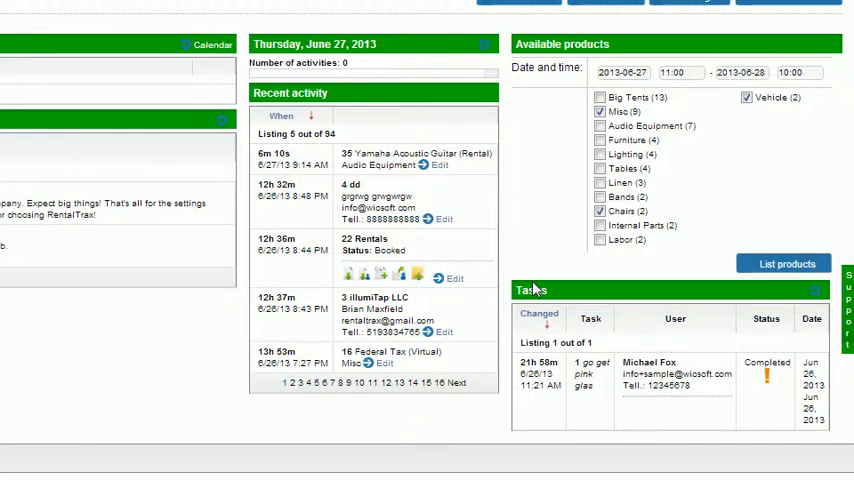
{"action": "mouse_move", "coordinate": [540, 290]}
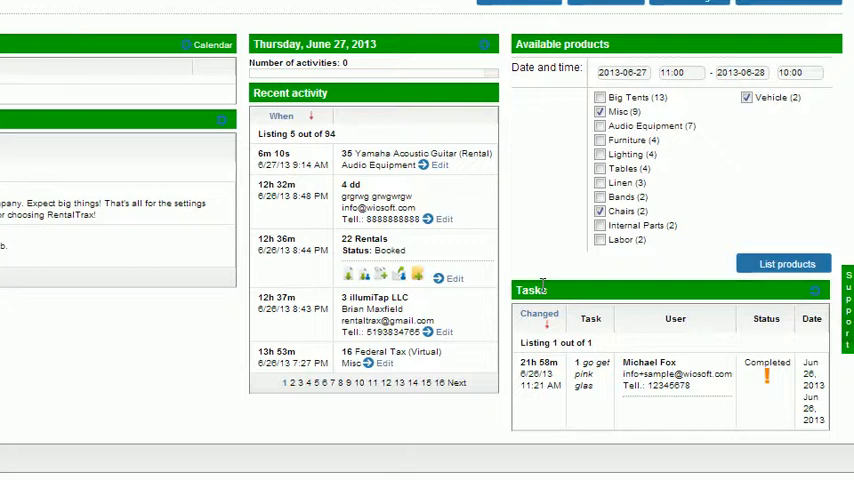
{"action": "mouse_move", "coordinate": [610, 284]}
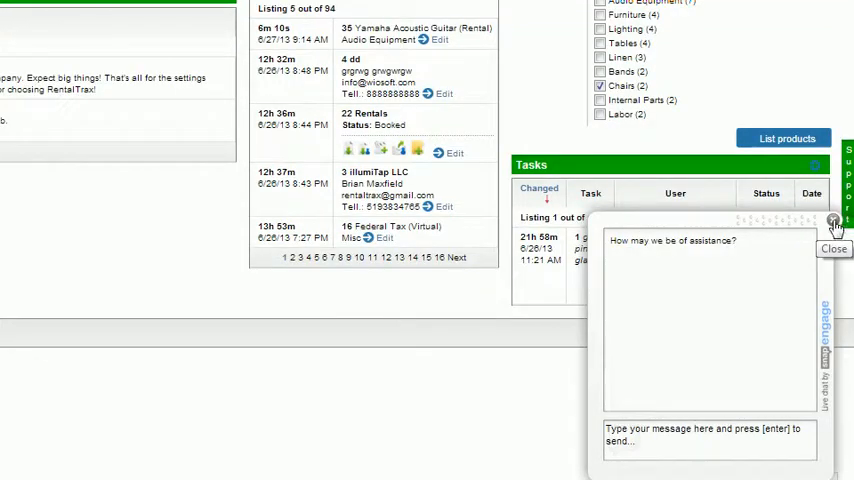
{"action": "left_click", "coordinate": [832, 222]}
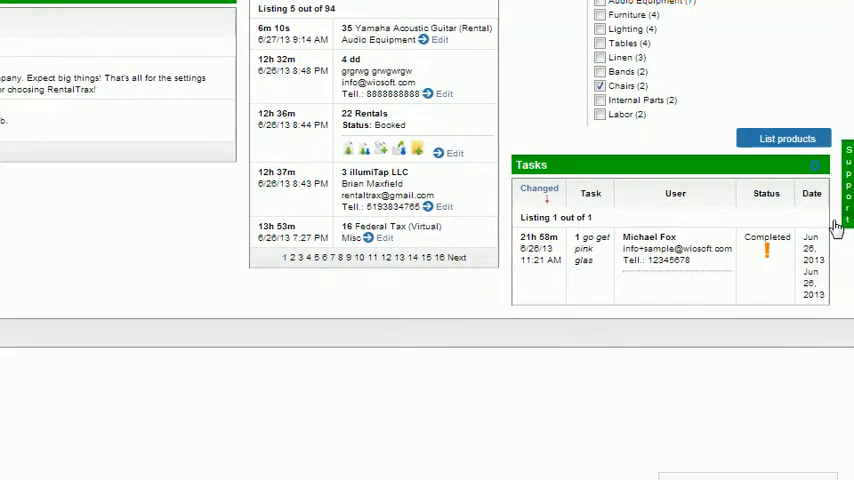